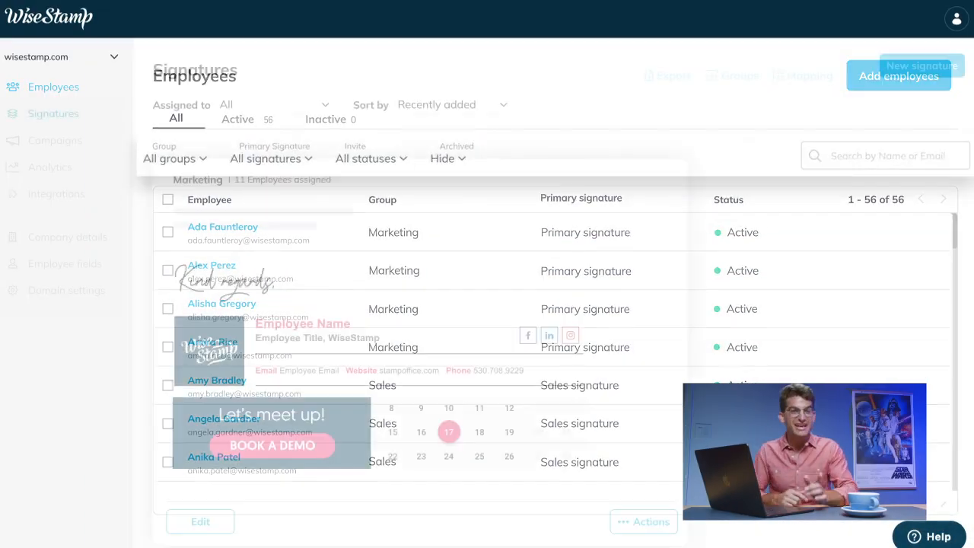
click(51, 113)
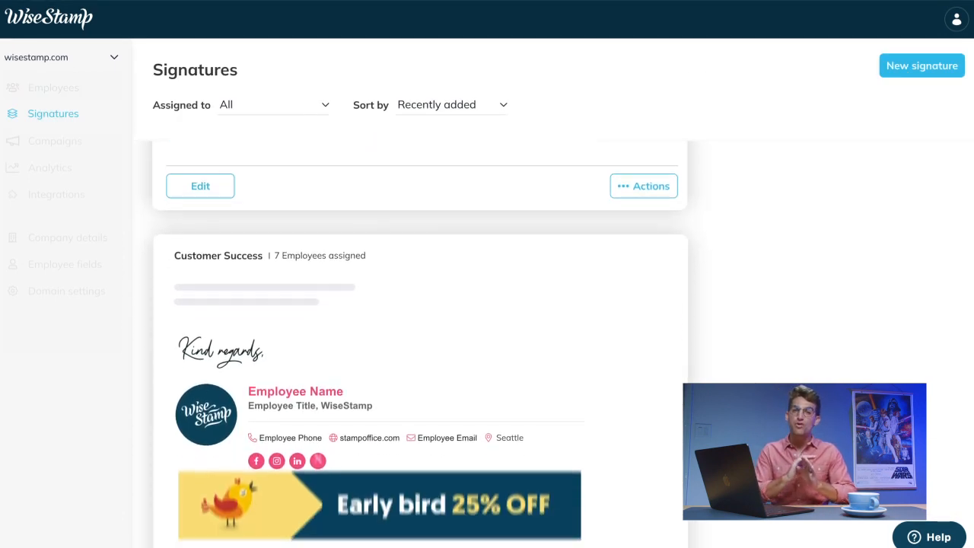
click(54, 87)
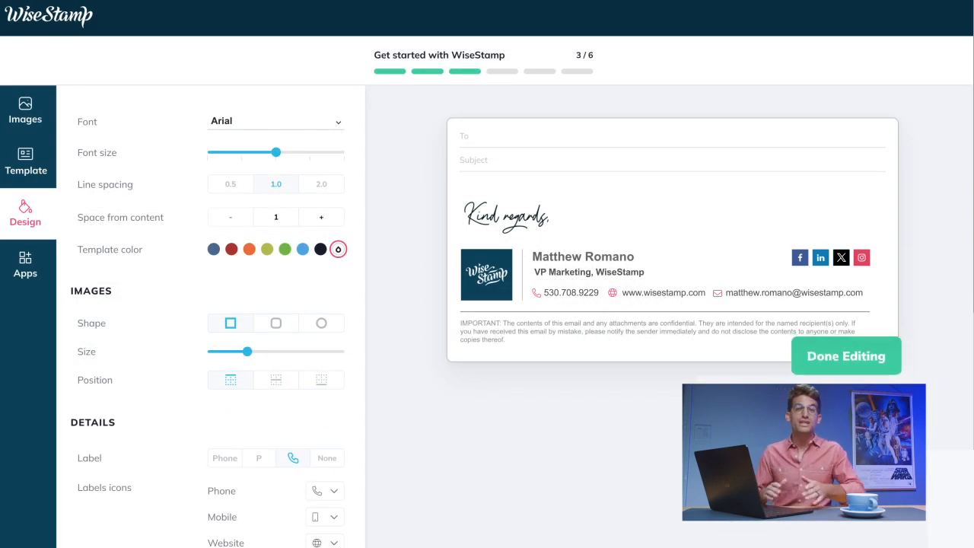
Show the Employees table, where the Inactive tab lists all 56 employees
click(846, 356)
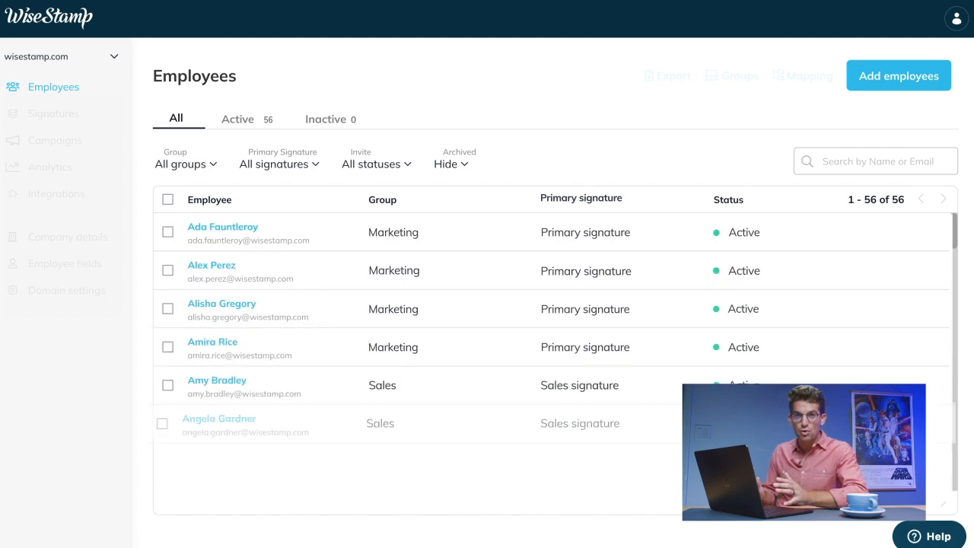
scroll(down, 3)
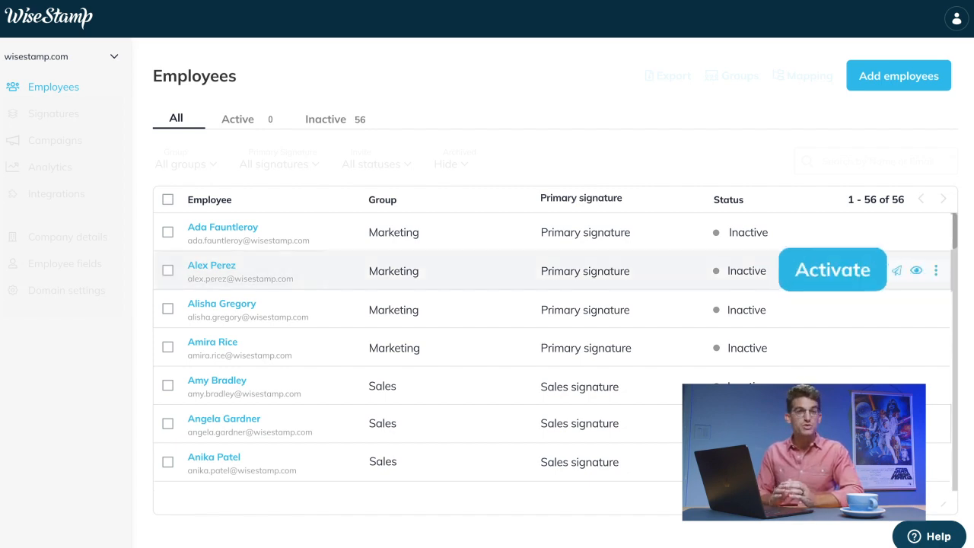
Activate all 56 employees so none remain inactive
click(831, 269)
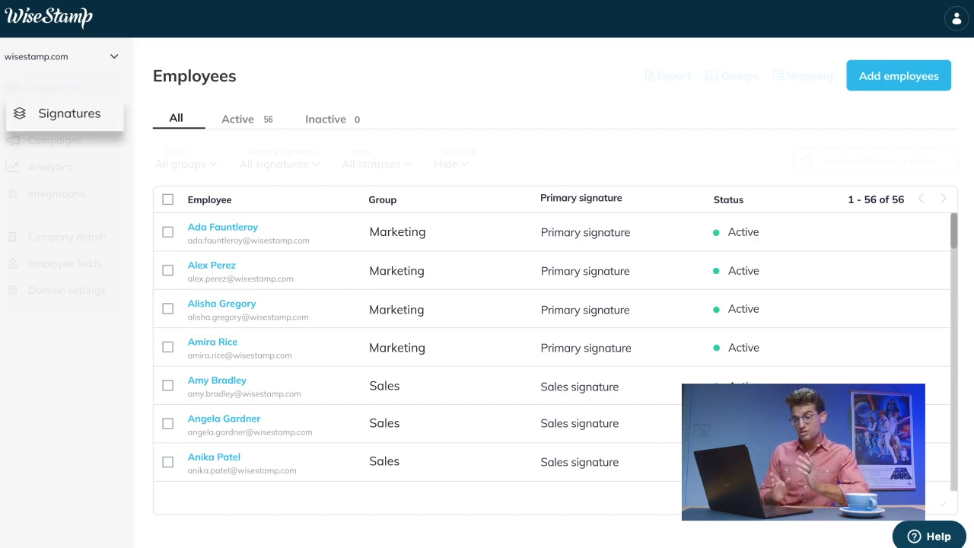
Show the Signatures list and scroll to the Marketing signature card with its Summer Sale 25% off banner
click(70, 113)
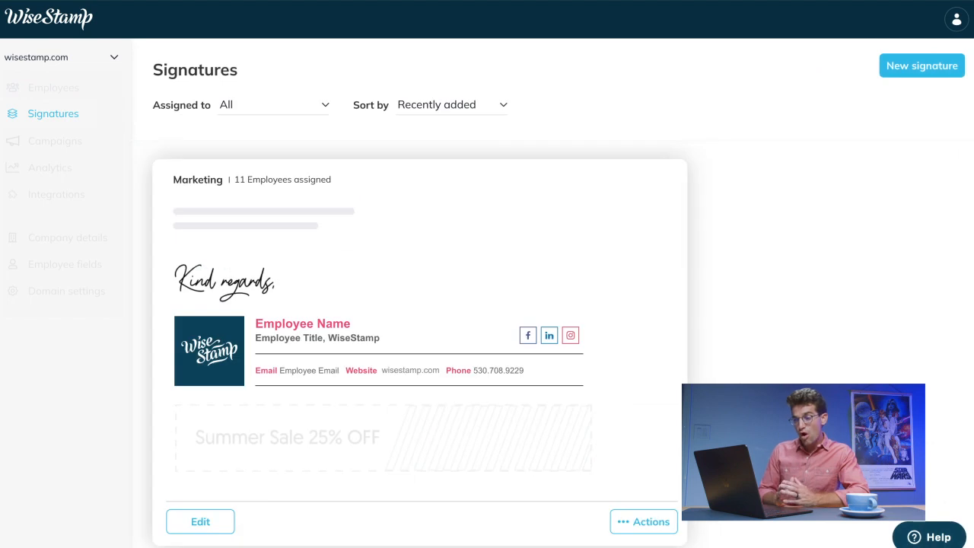
scroll(down, 3)
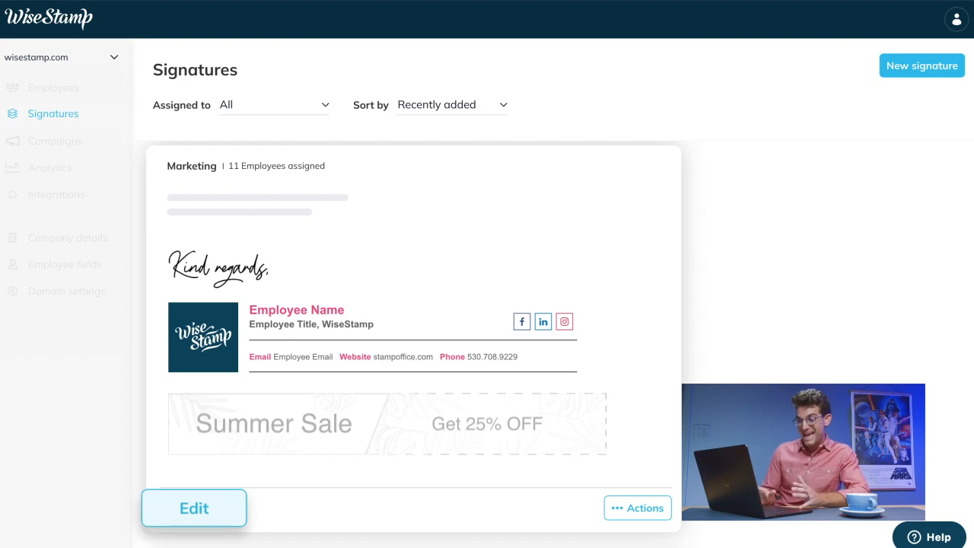
Edit the Marketing signature with the right-logo template, pink circular social icons and an enlarged round logo
click(193, 509)
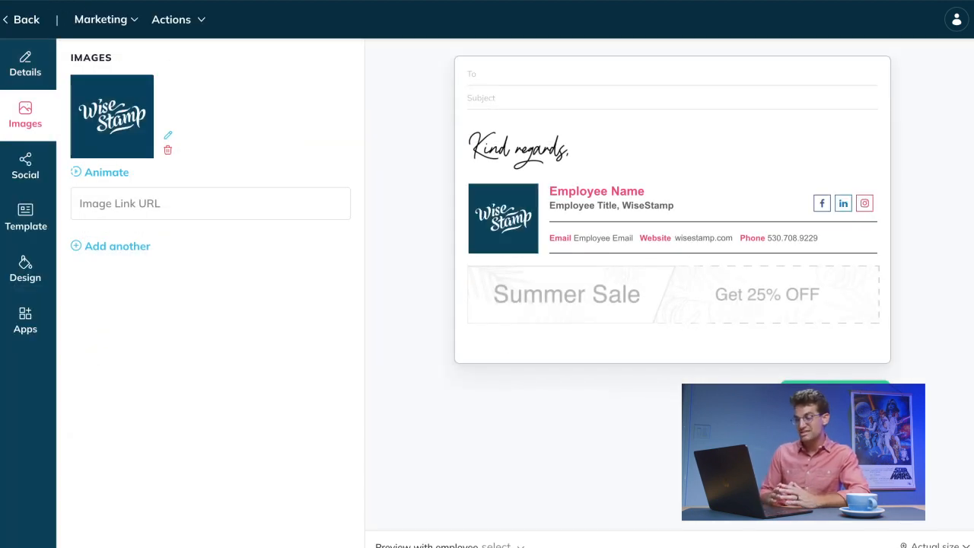
click(25, 166)
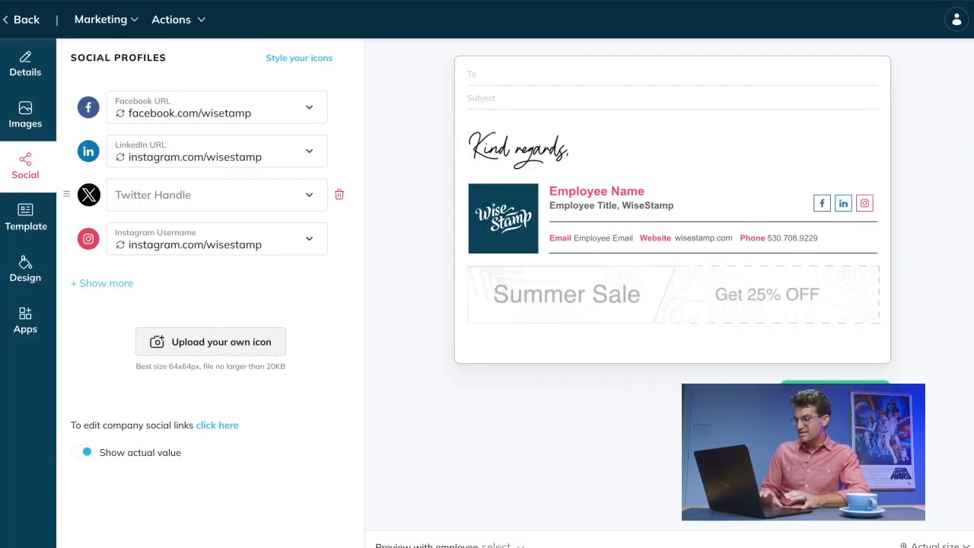
click(24, 219)
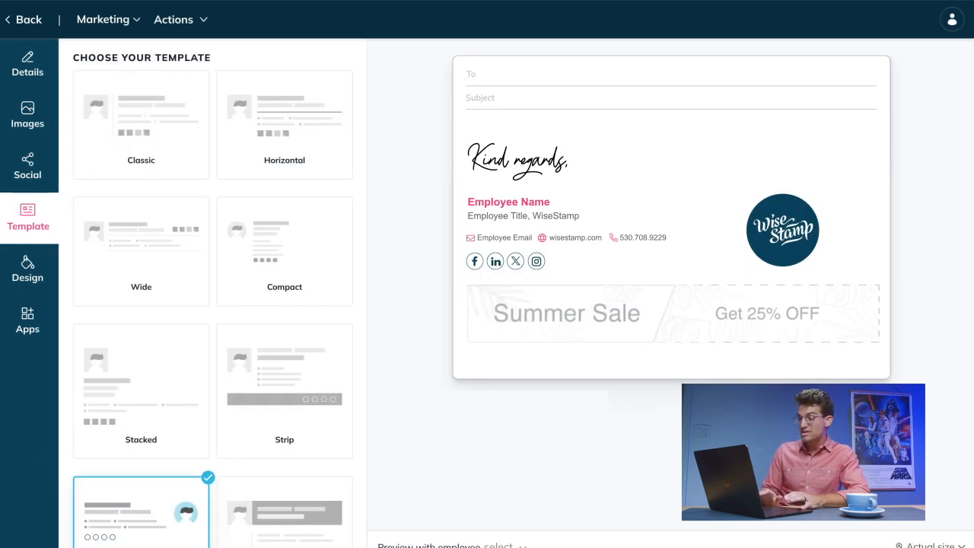
click(28, 267)
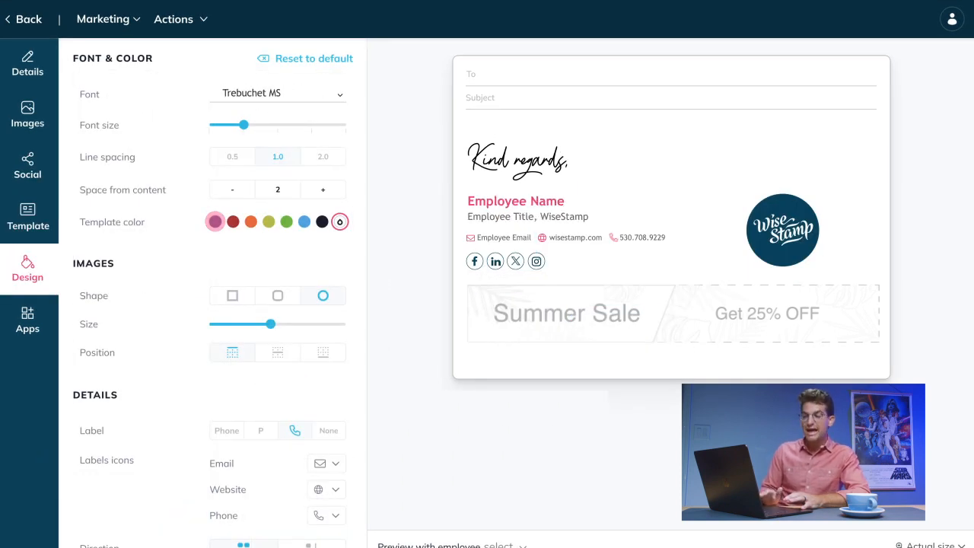
drag(268, 323, 311, 322)
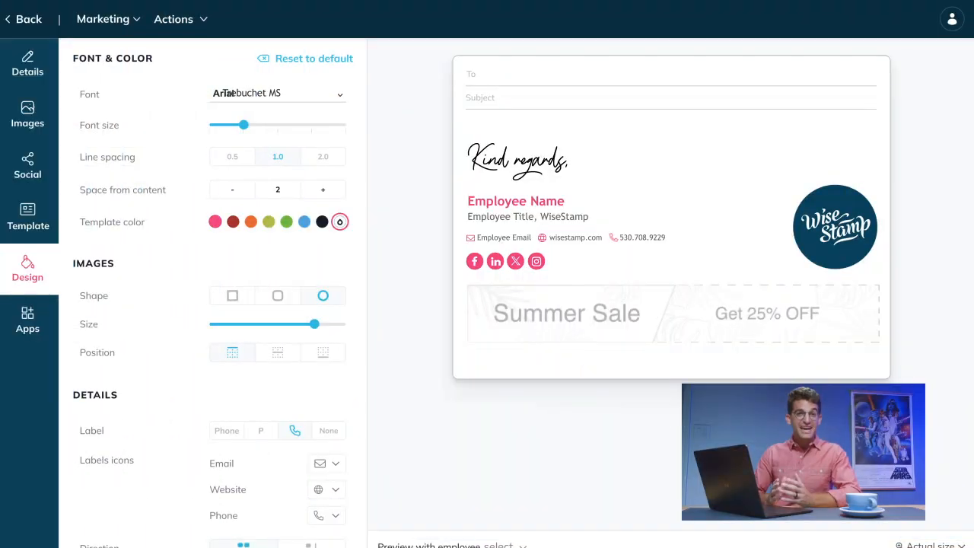
Add the uploaded Summer Sale banner and preview the Schedule a Demo online-scheduler banner from Apps
click(27, 320)
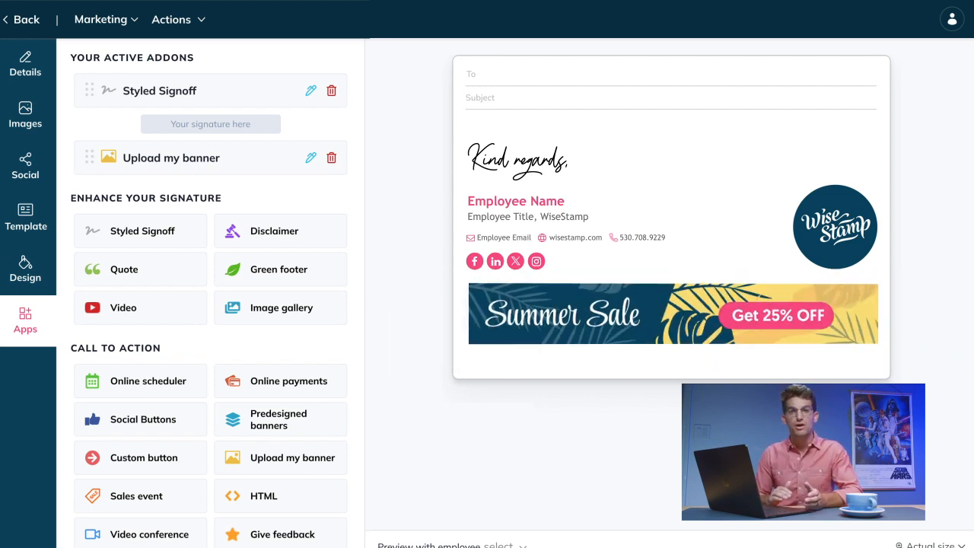
mouse_move(292, 456)
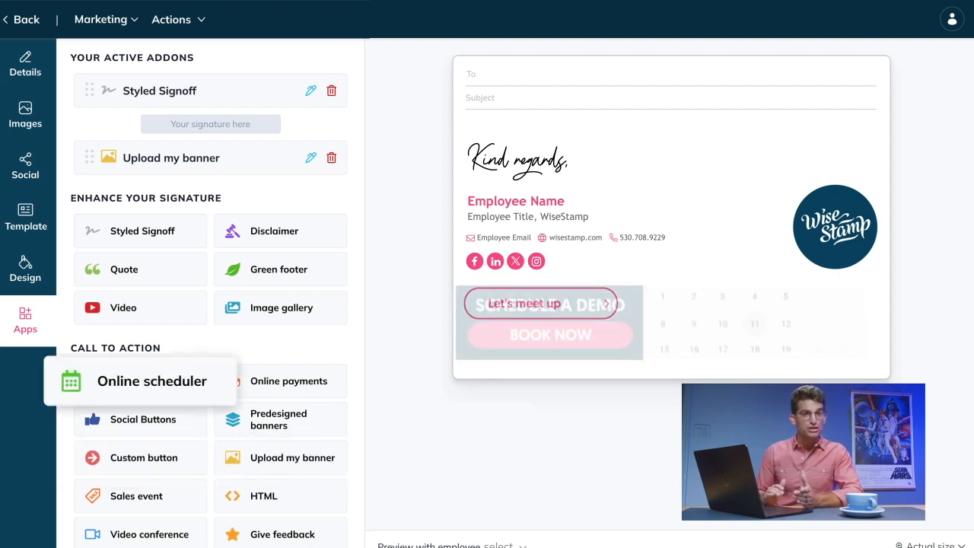
mouse_move(271, 231)
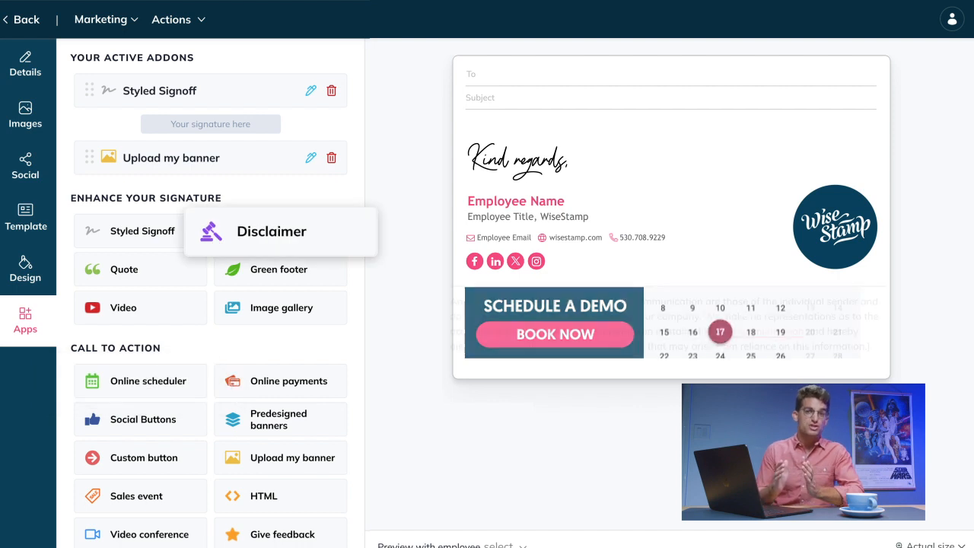
click(271, 232)
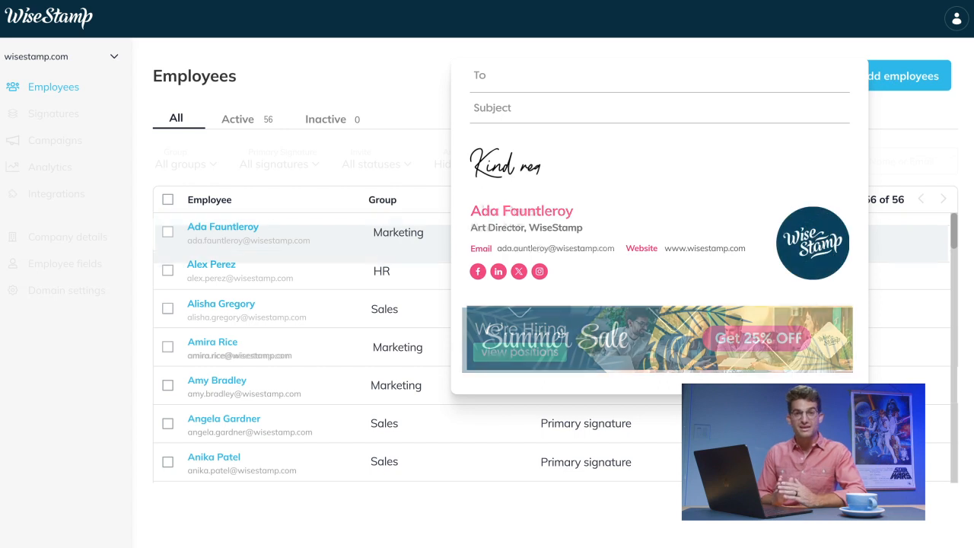
Preview the HR, Sales and Marketing employees' signatures with their hiring, demo-scheduler and Summer Sale banners
click(211, 265)
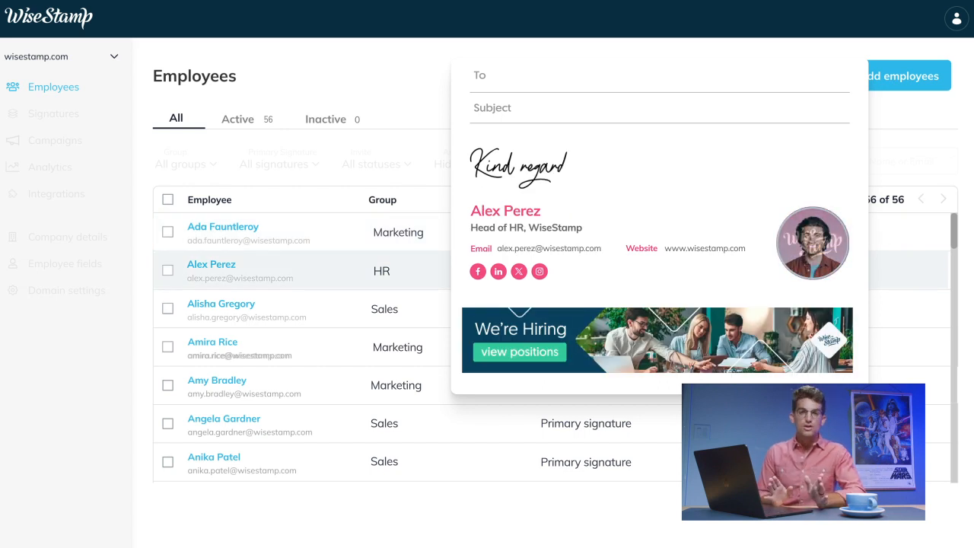
click(221, 304)
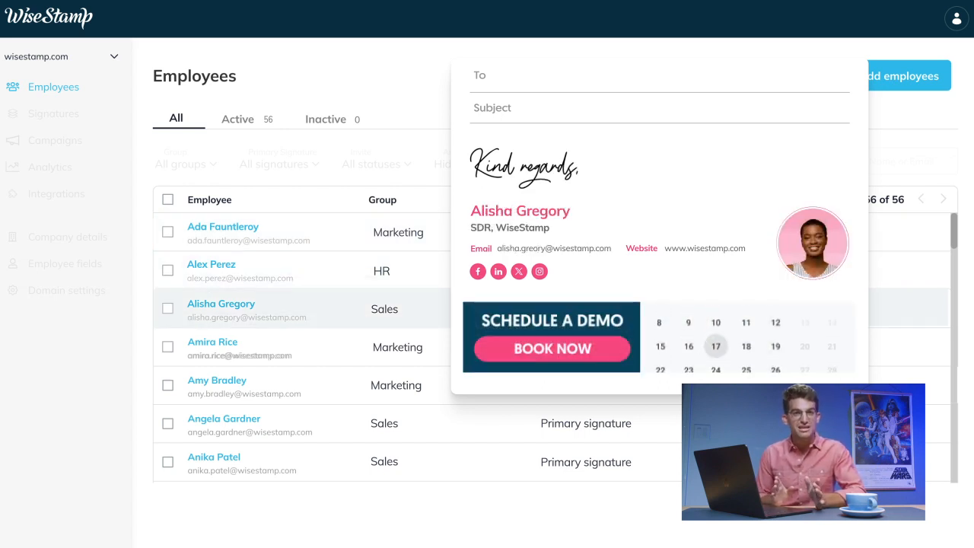
click(213, 341)
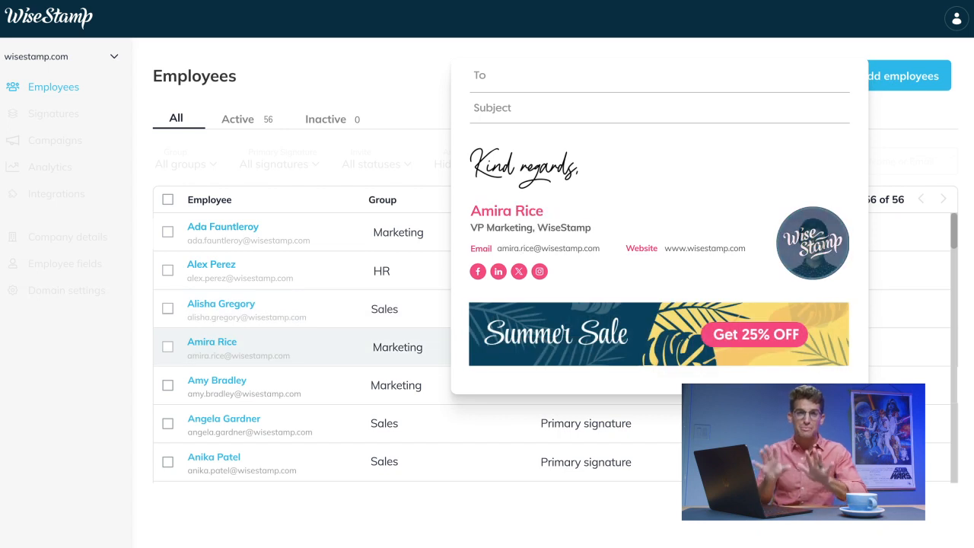